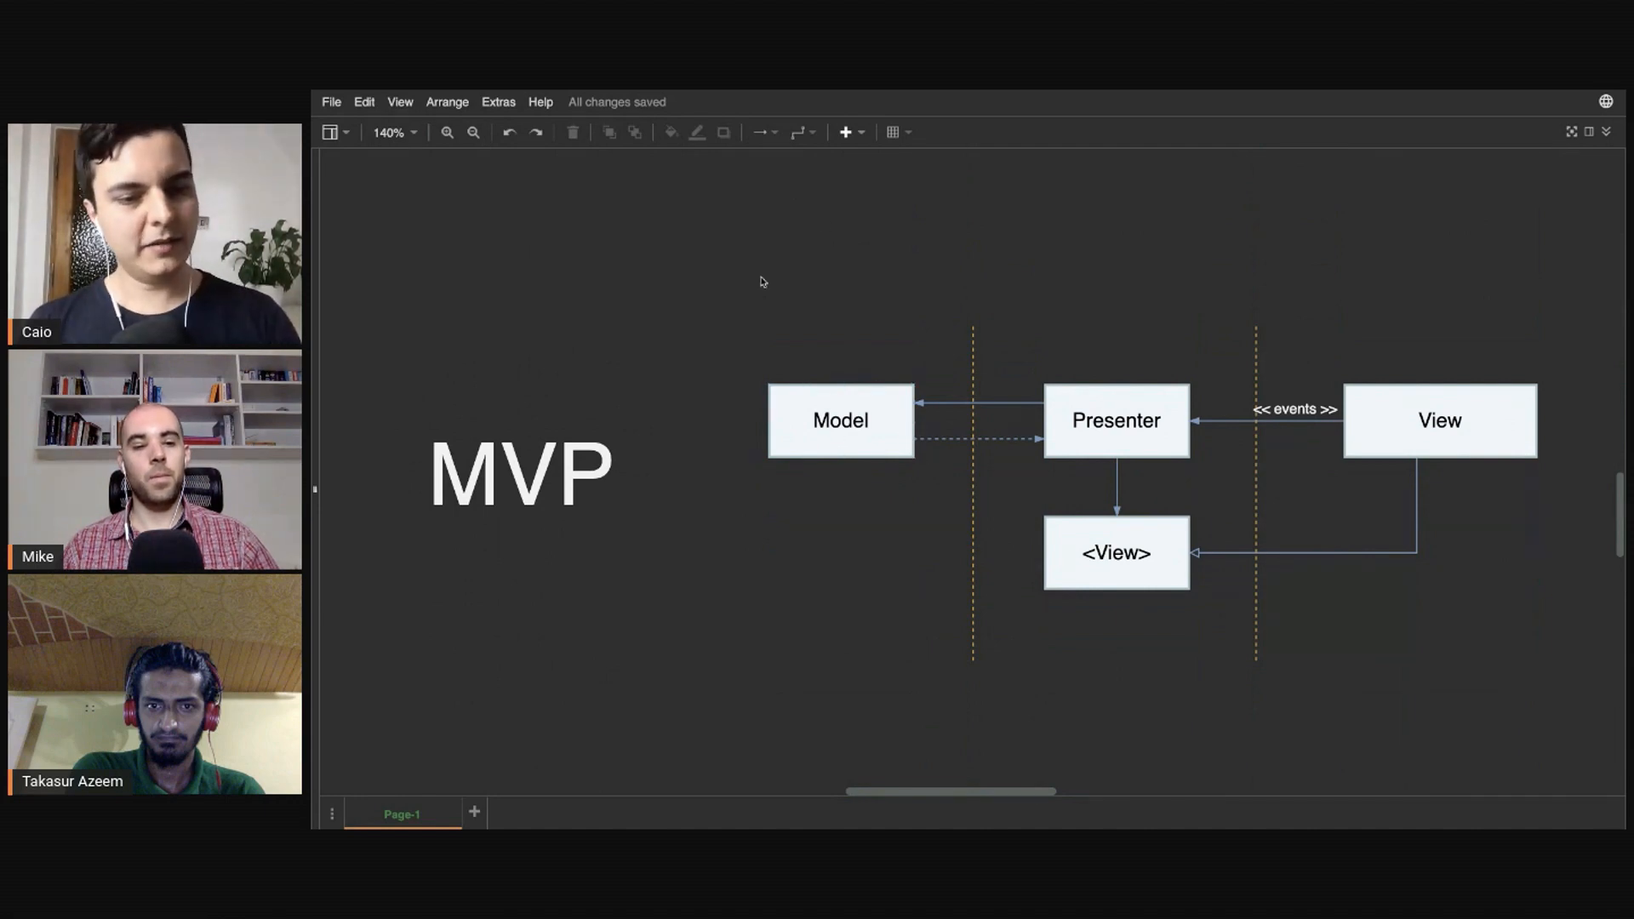
mouse_move(821, 537)
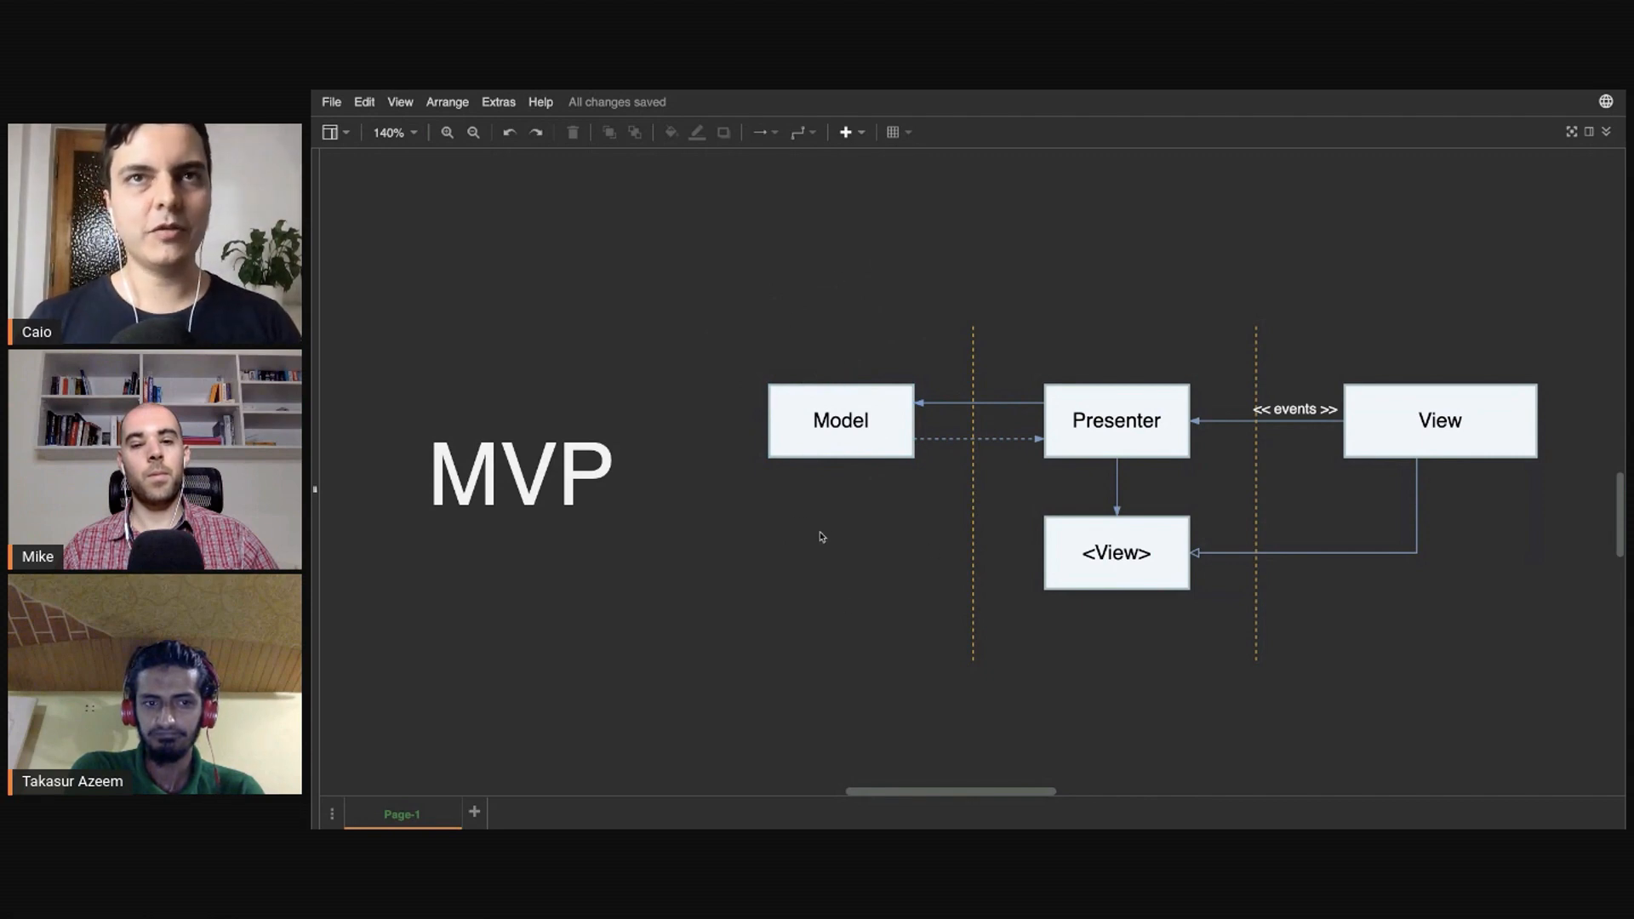
mouse_move(882, 539)
text(ViewD)
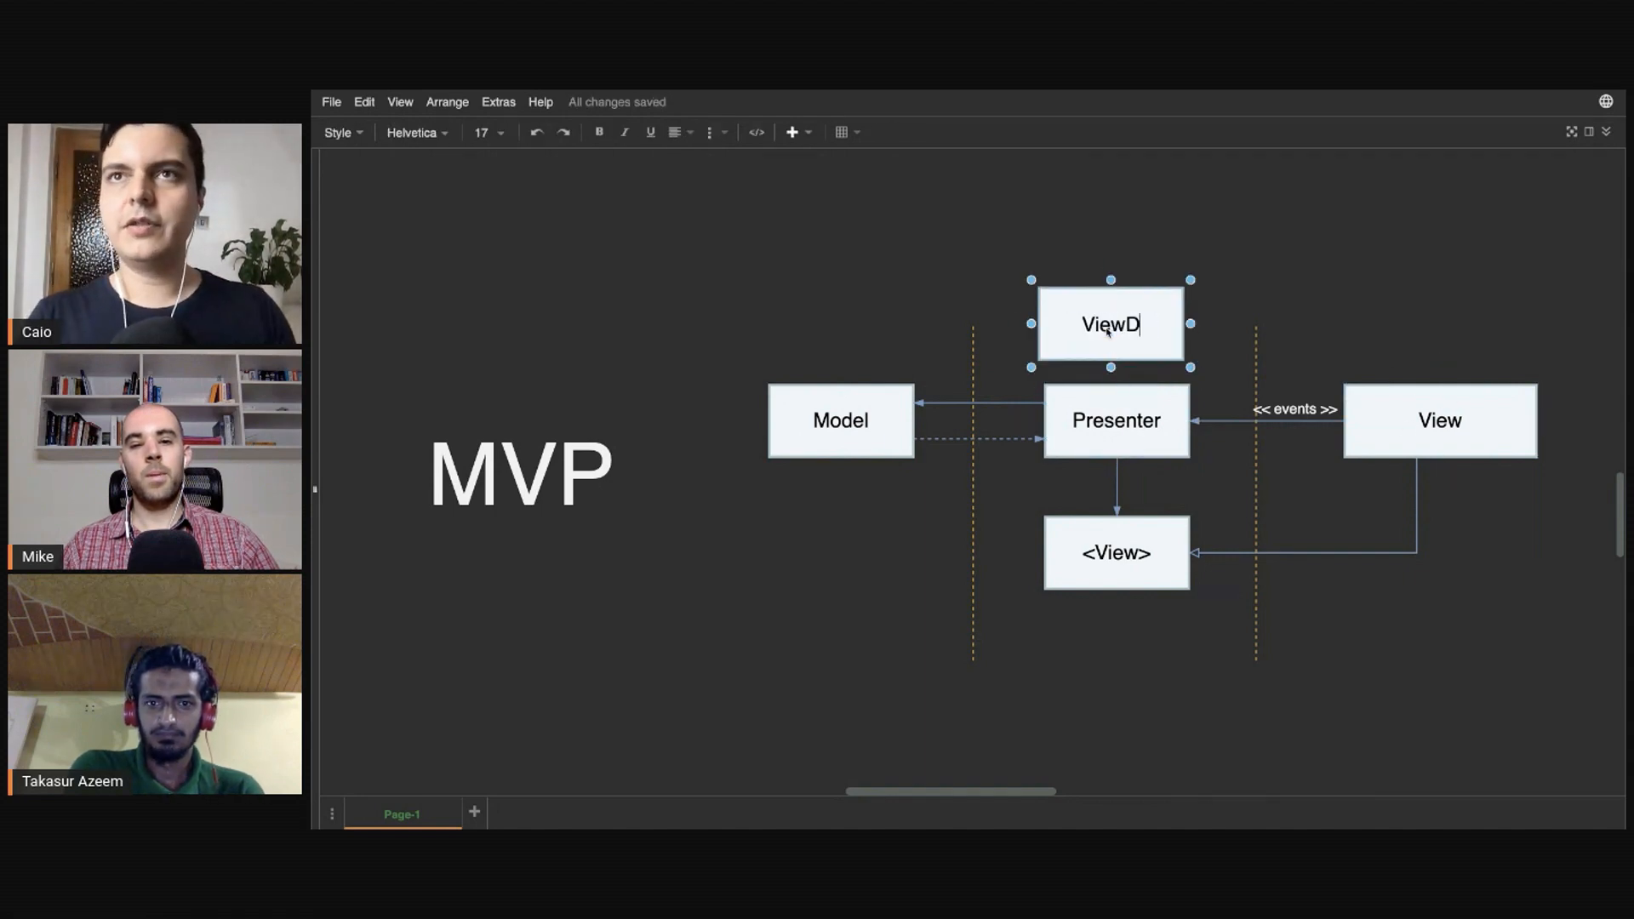
Step: Complete the 'ViewData' label on the temporary box above Presenter, then remove that box
text(ata)
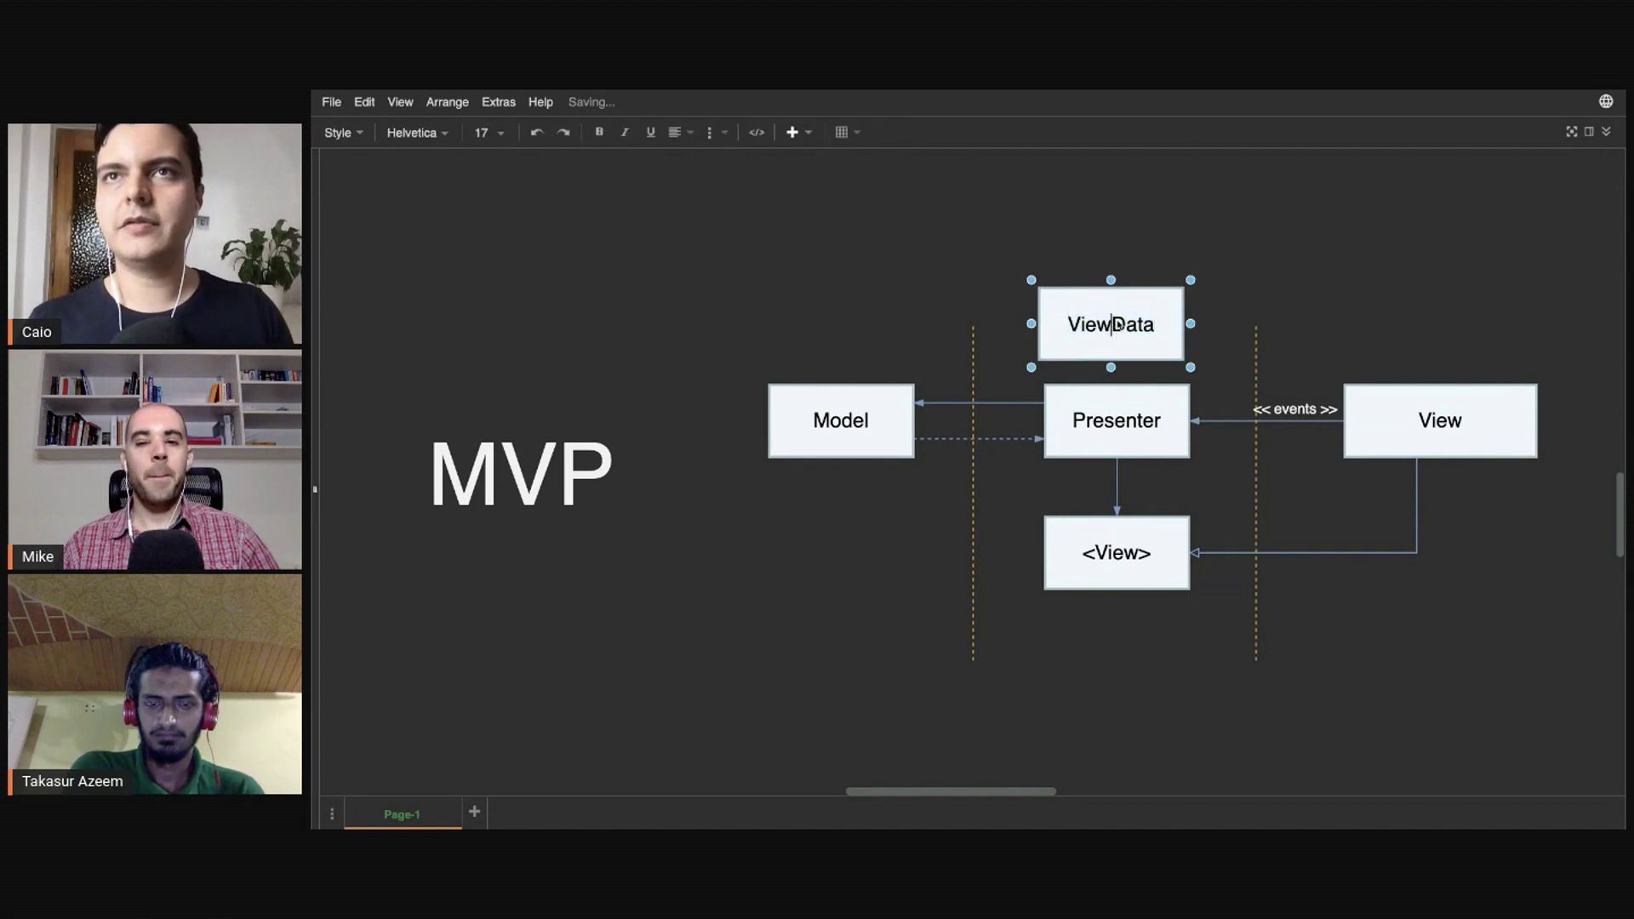
click(840, 420)
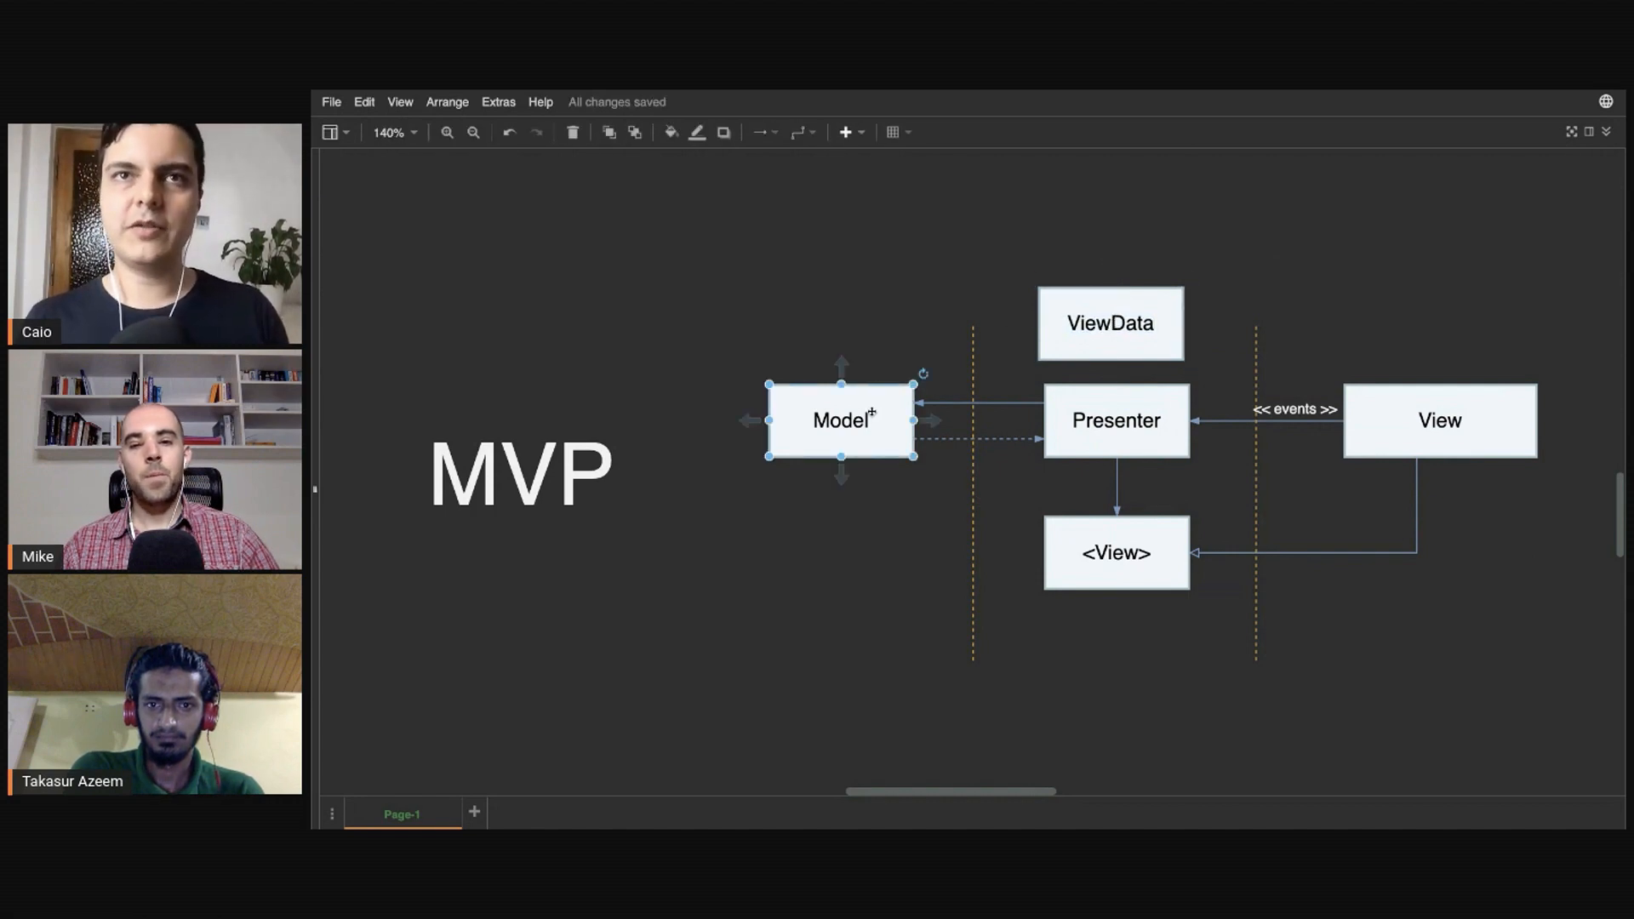
click(1109, 324)
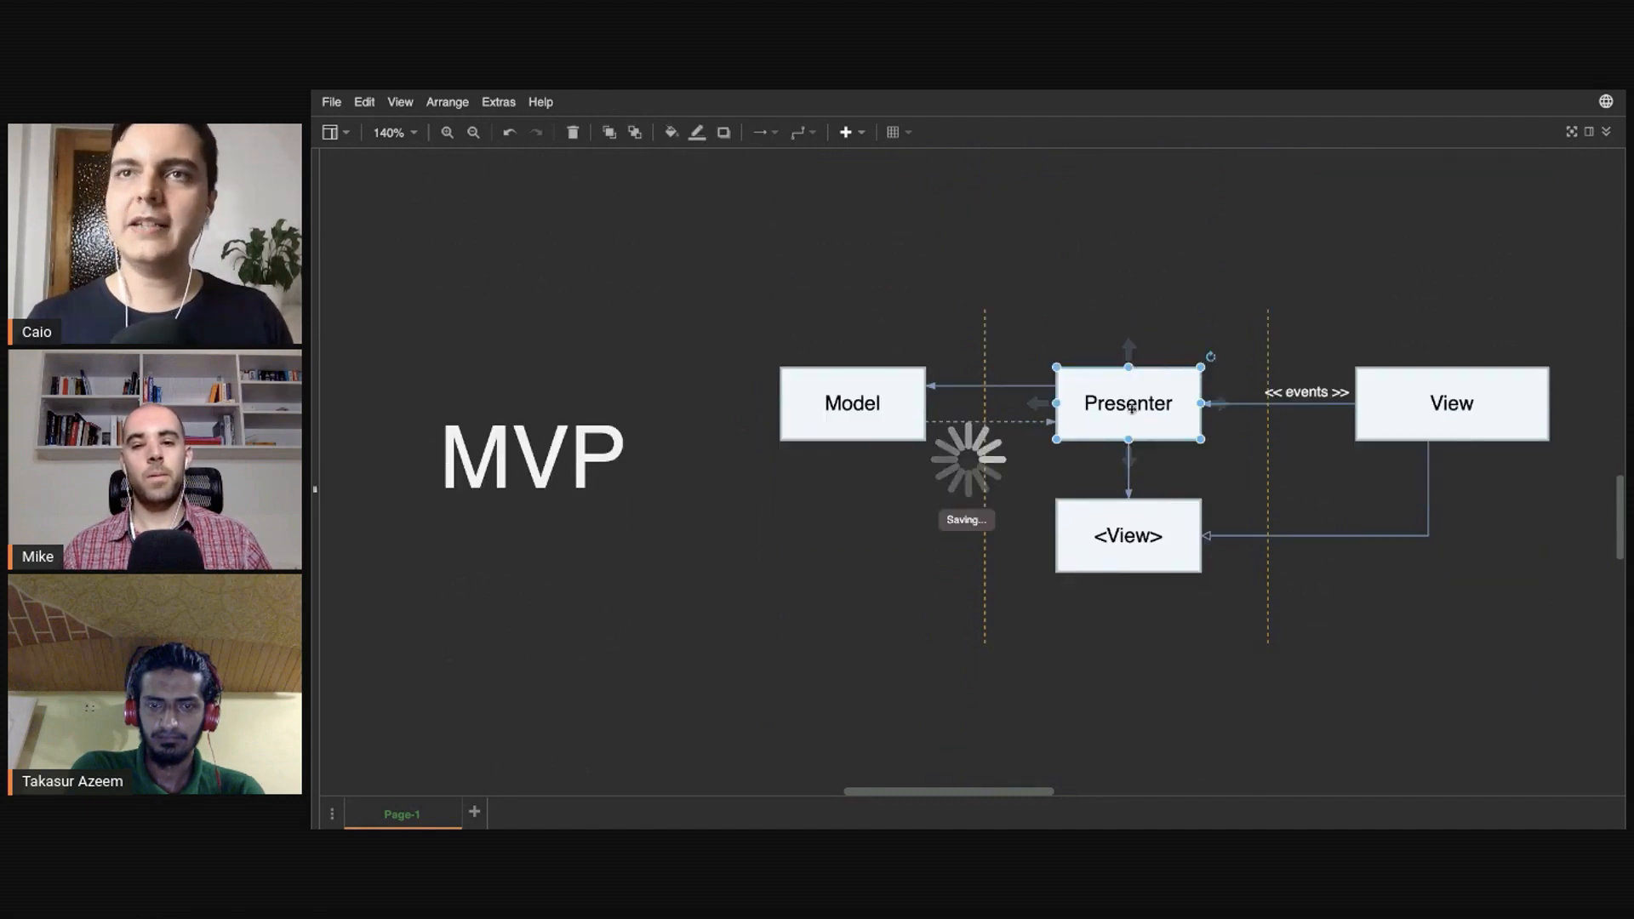
click(1127, 536)
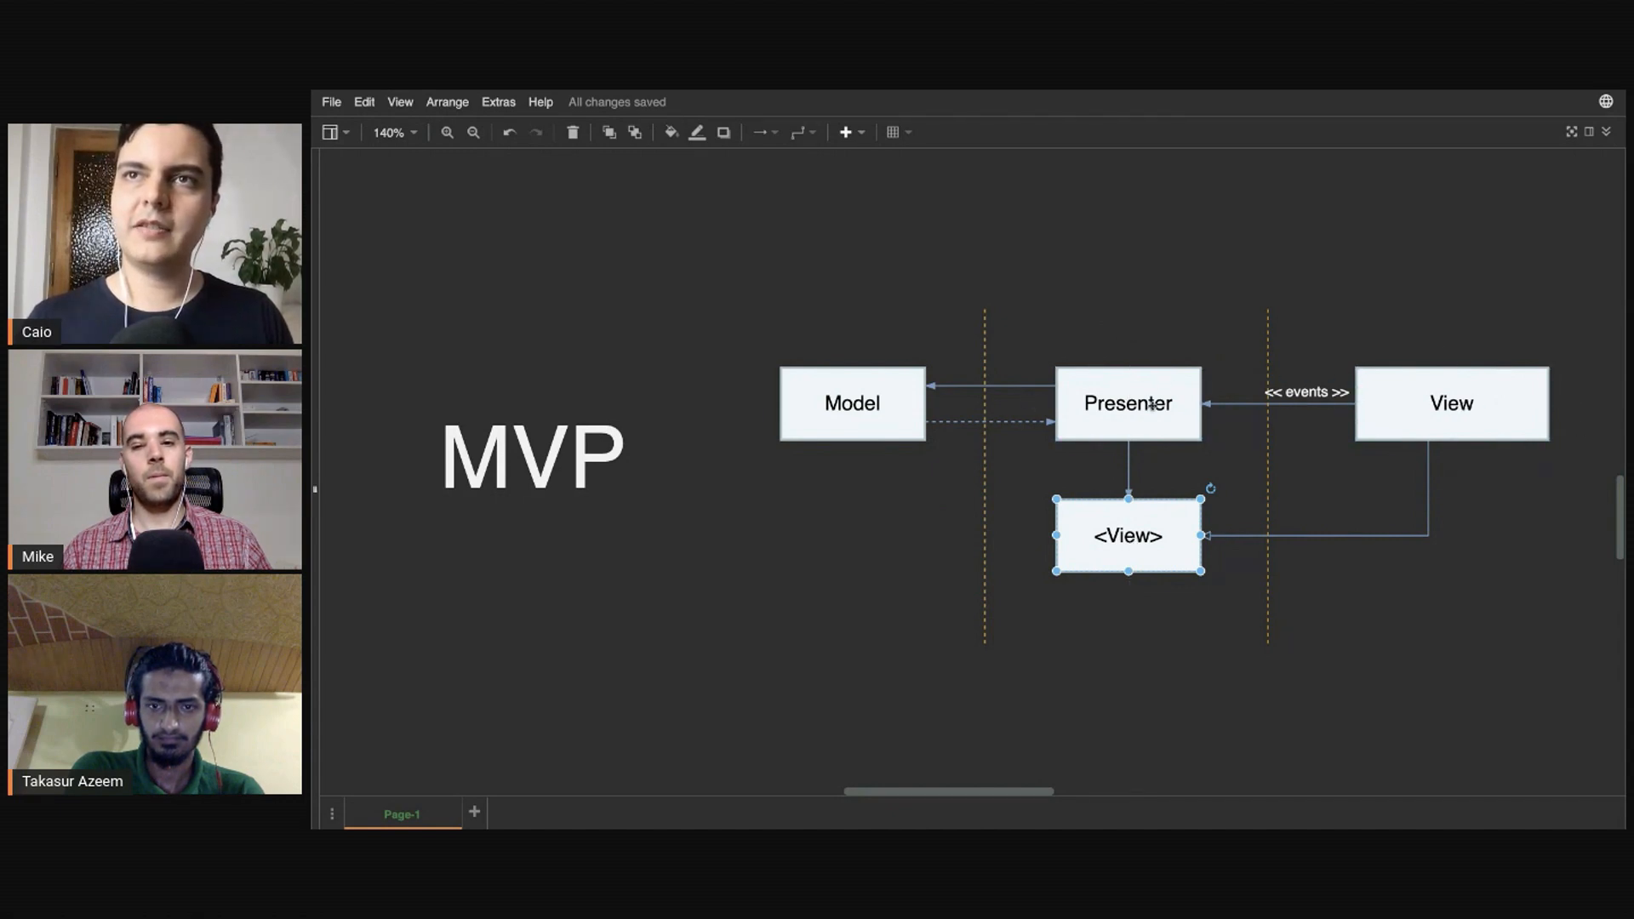
mouse_move(1217, 352)
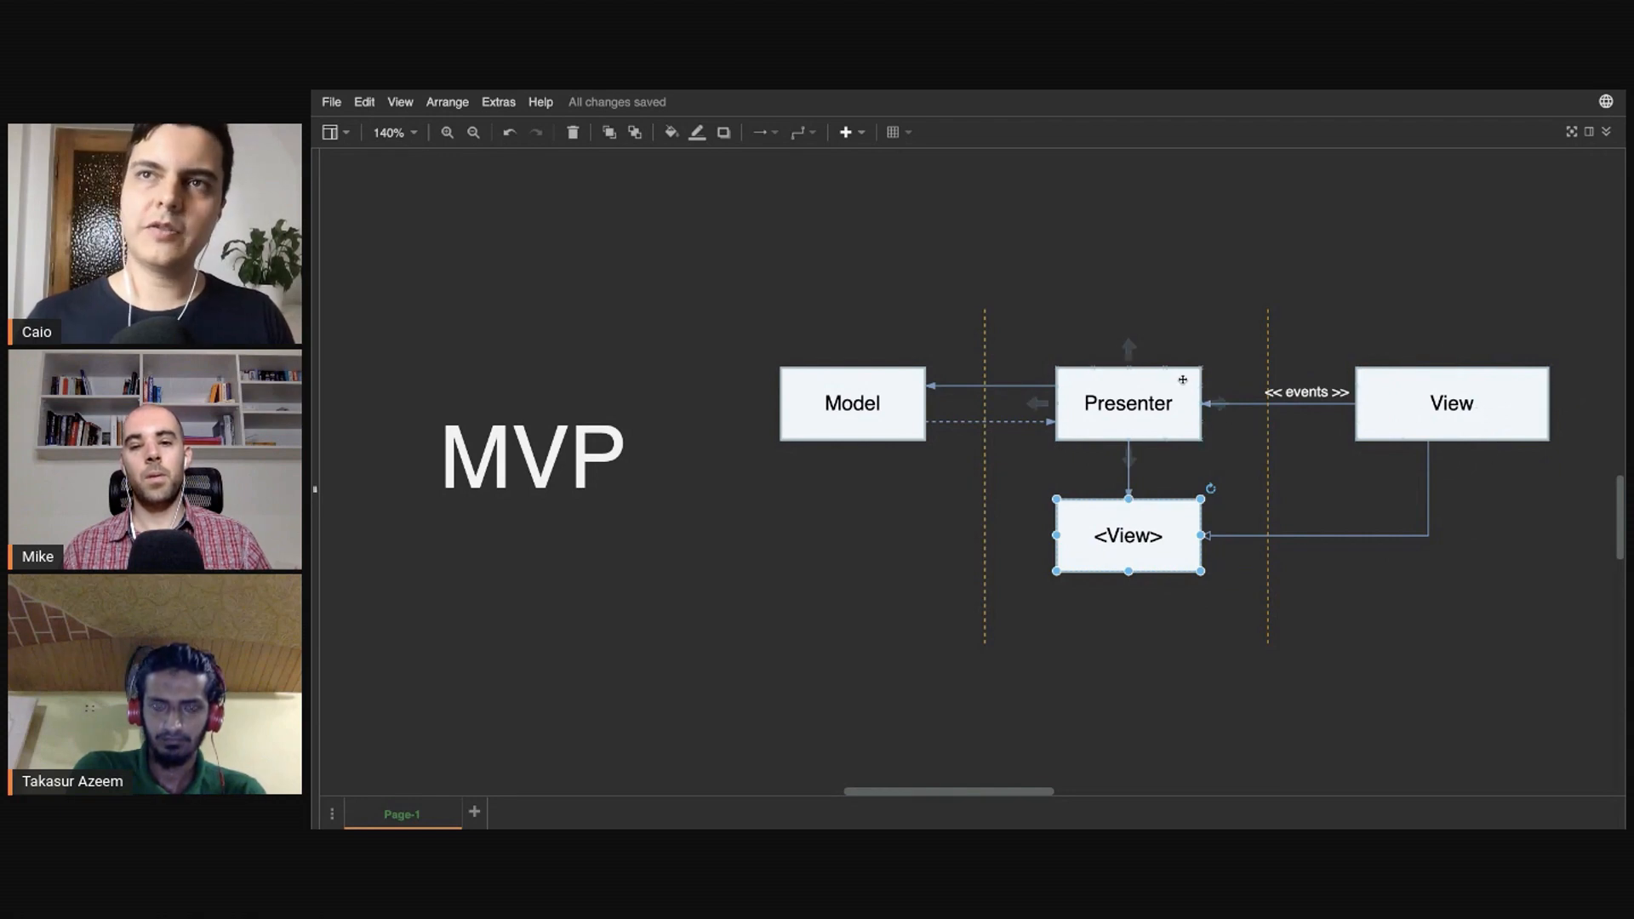
click(1450, 403)
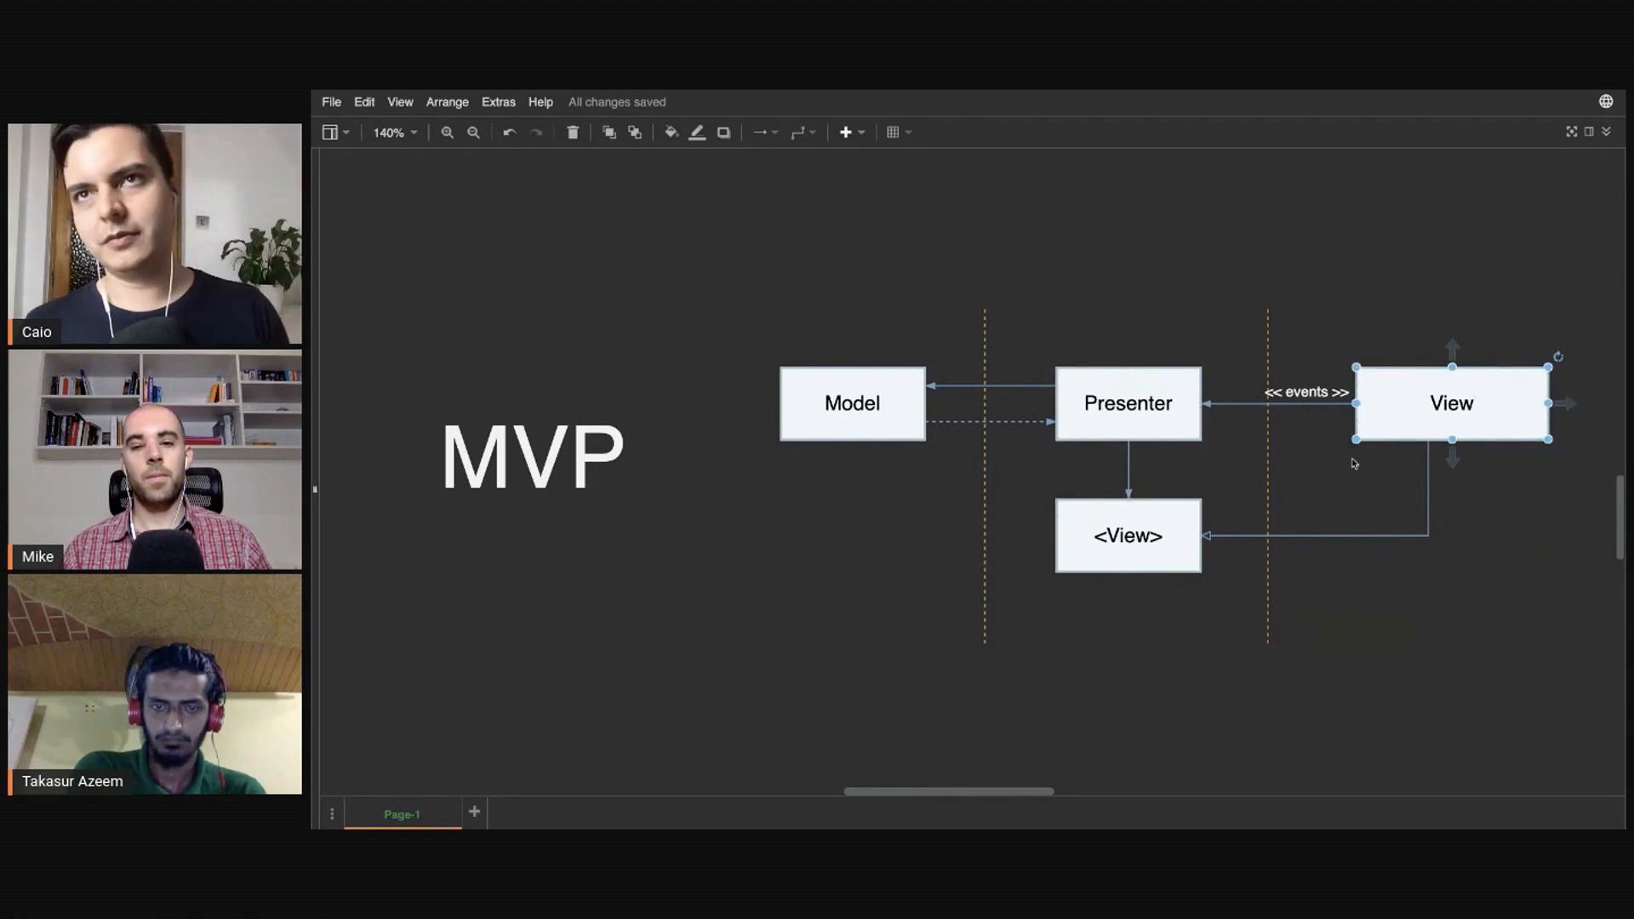
mouse_move(1074, 510)
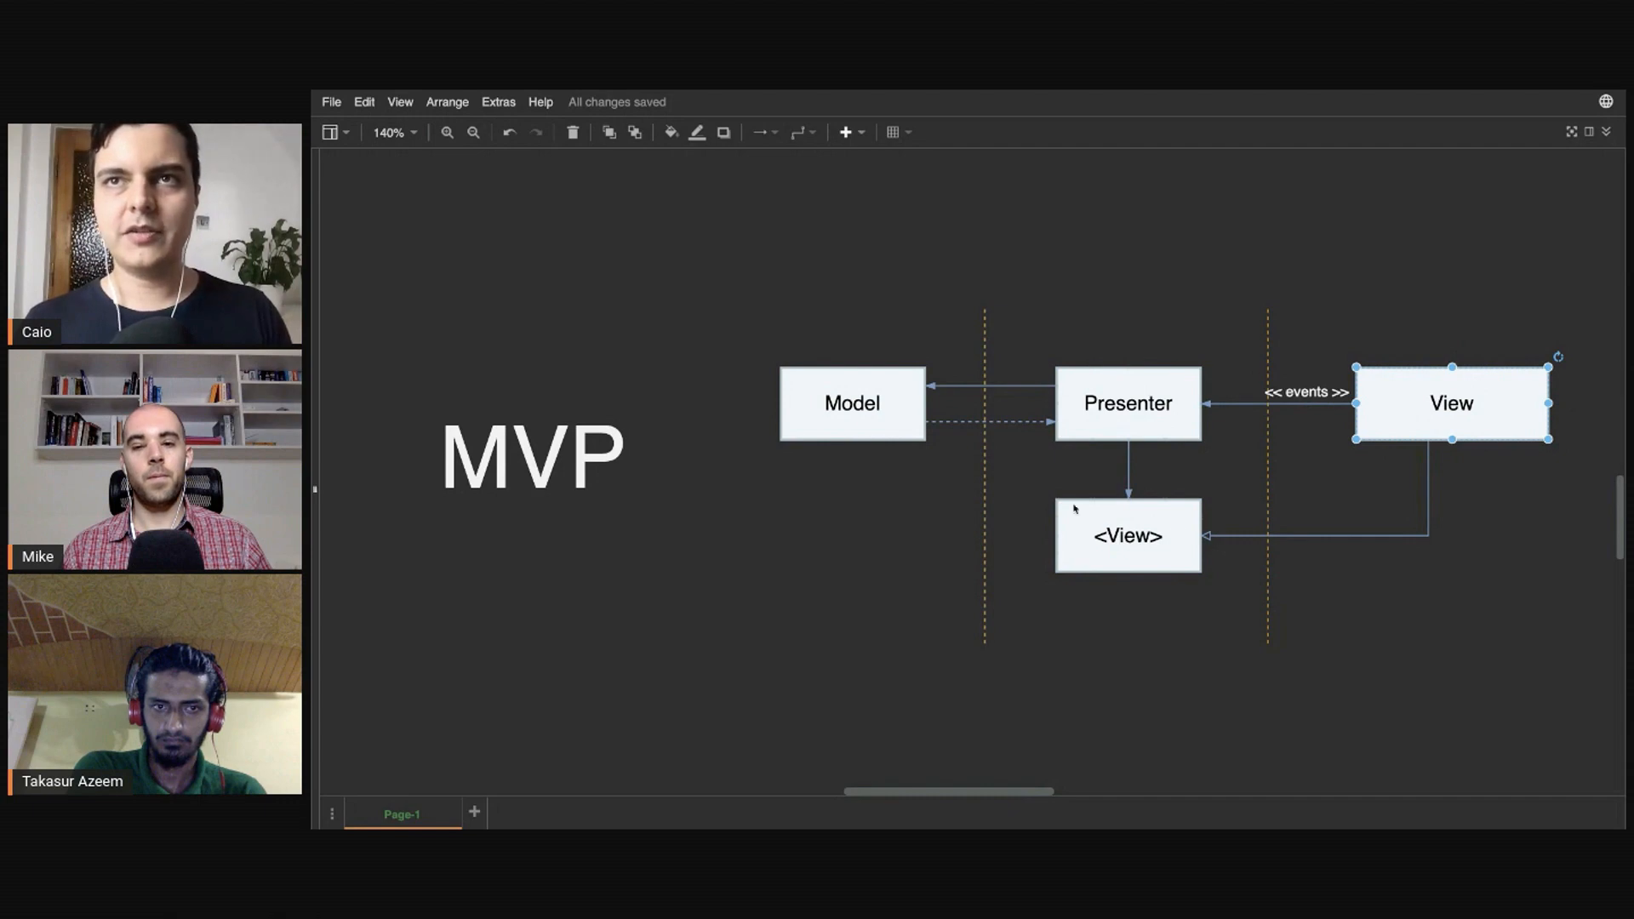
click(1127, 535)
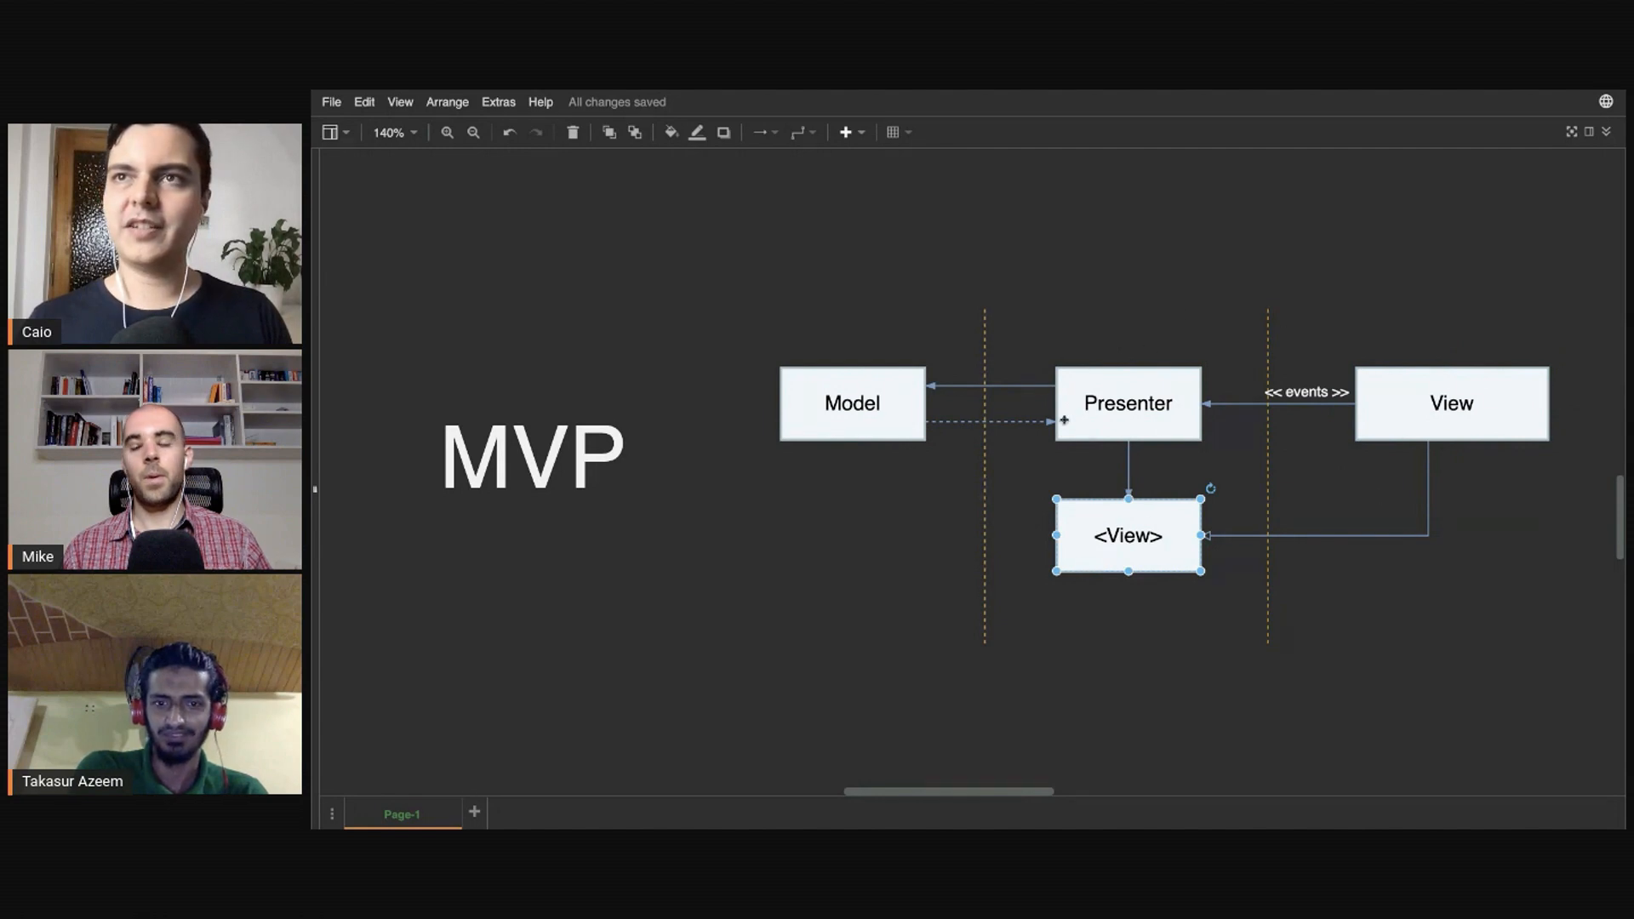
click(1179, 260)
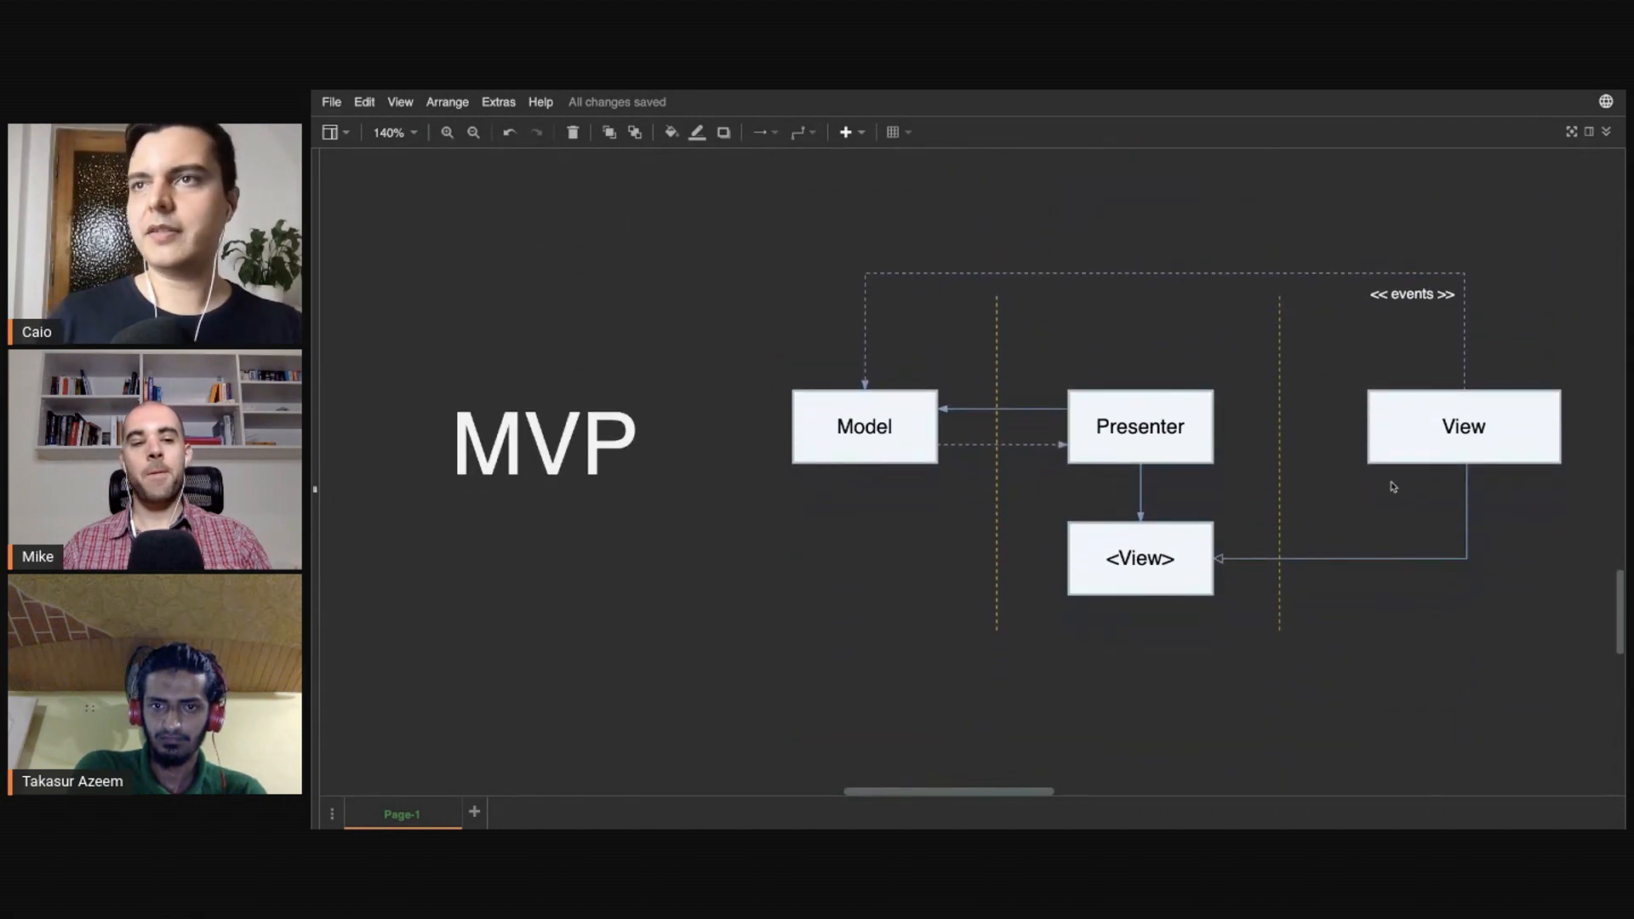
Step: Finish routing the dashed << events >> arrow from View over the top into Model
click(864, 426)
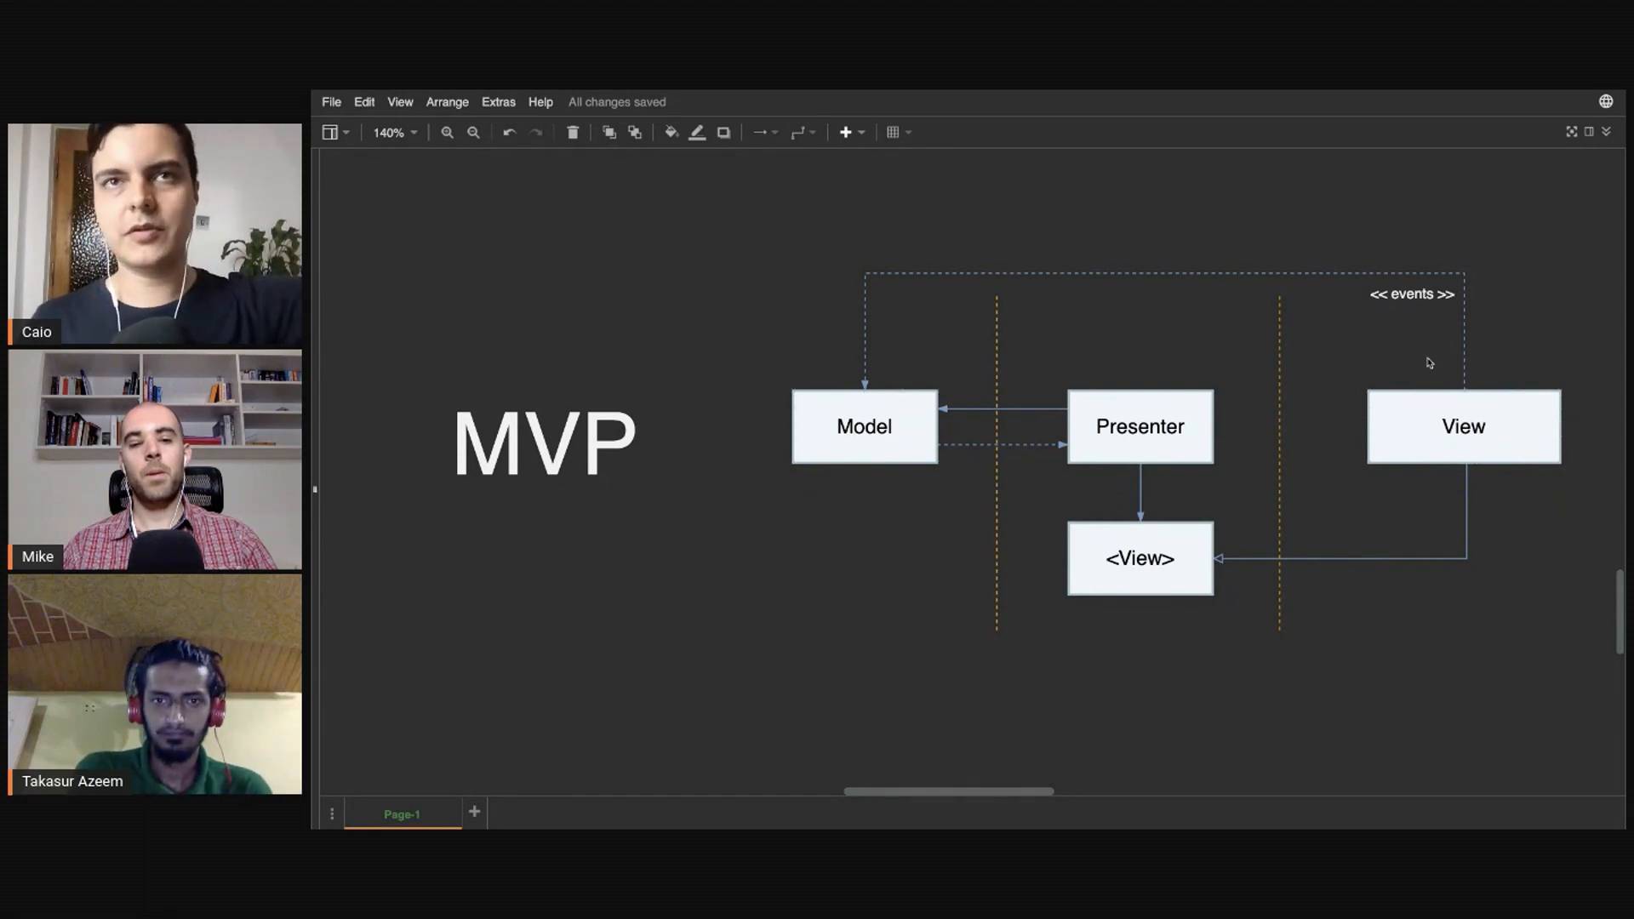
click(1463, 427)
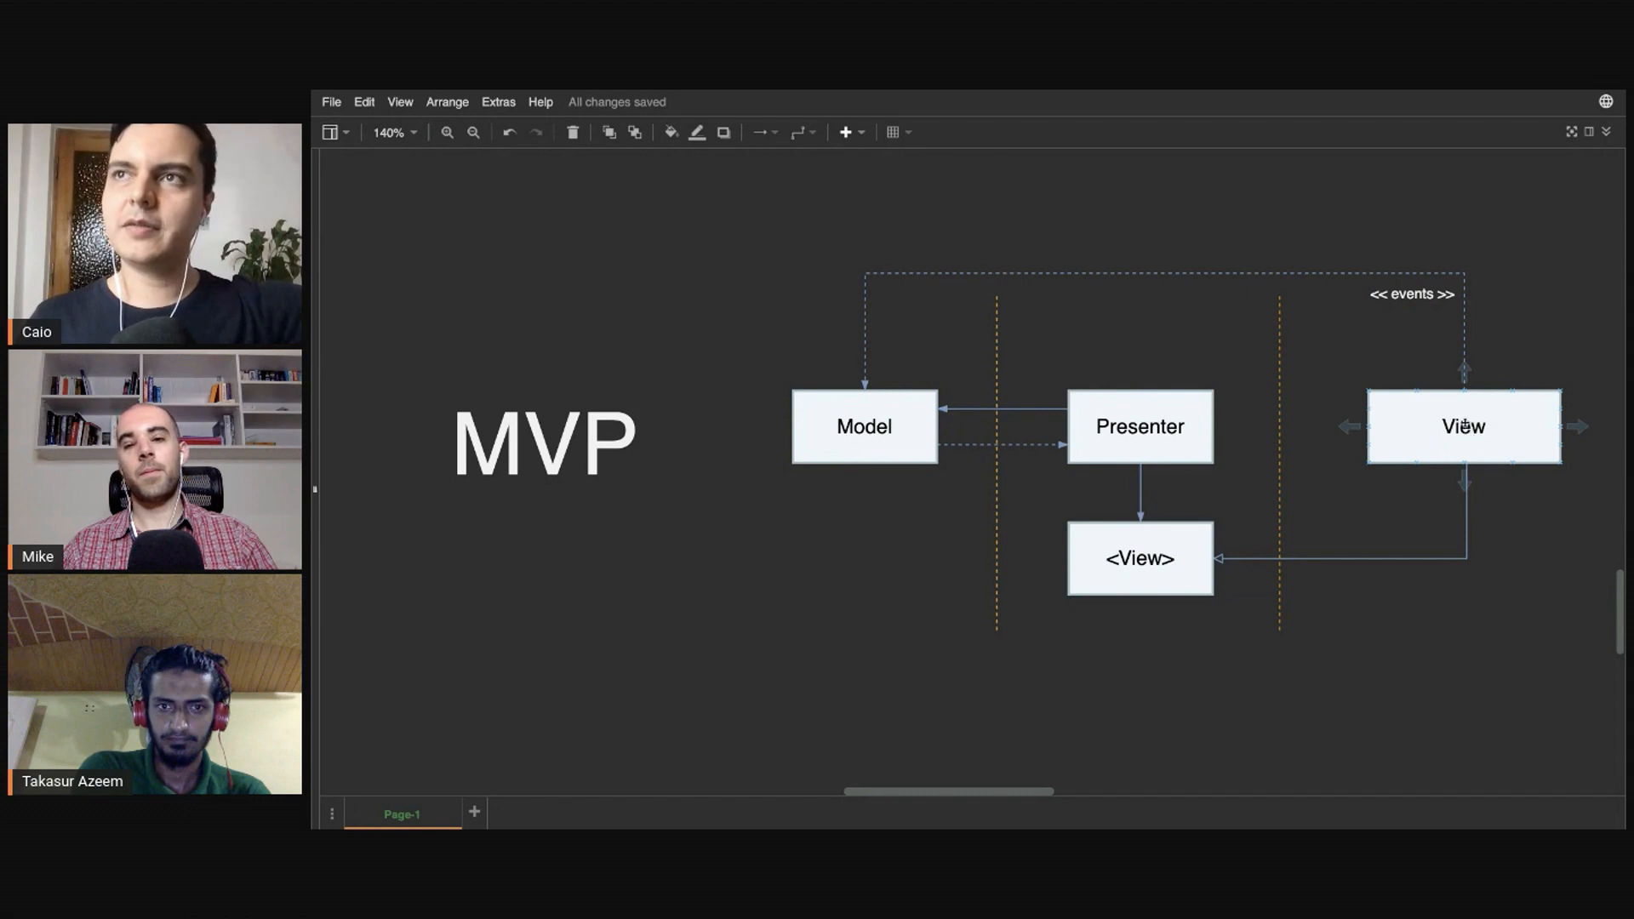
click(863, 428)
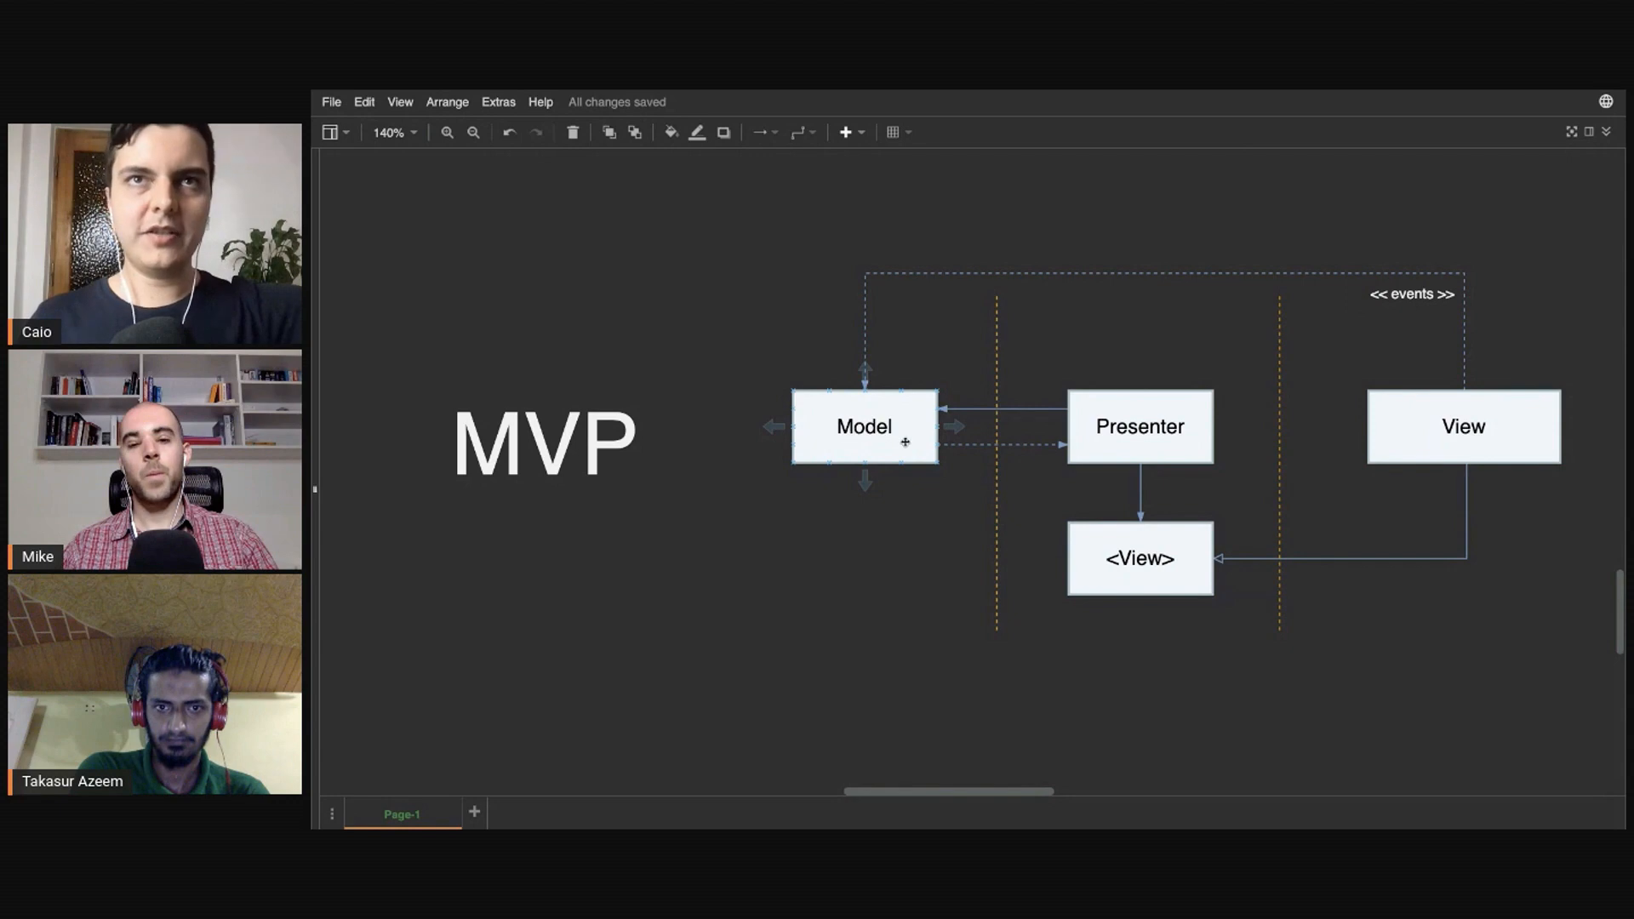
click(1139, 427)
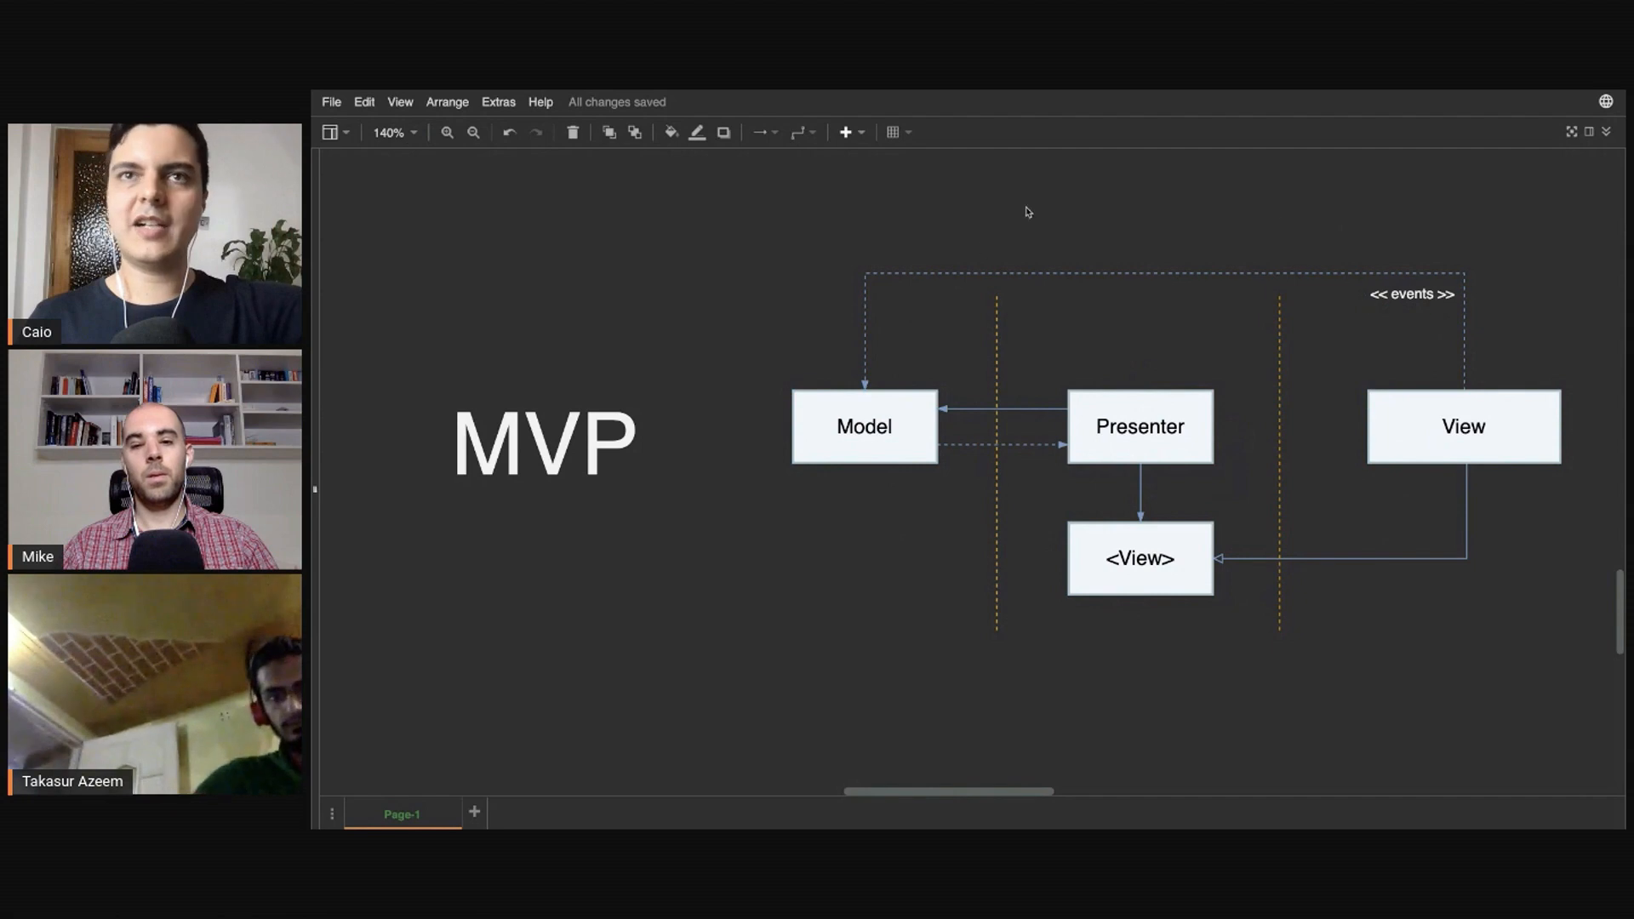
mouse_move(921, 255)
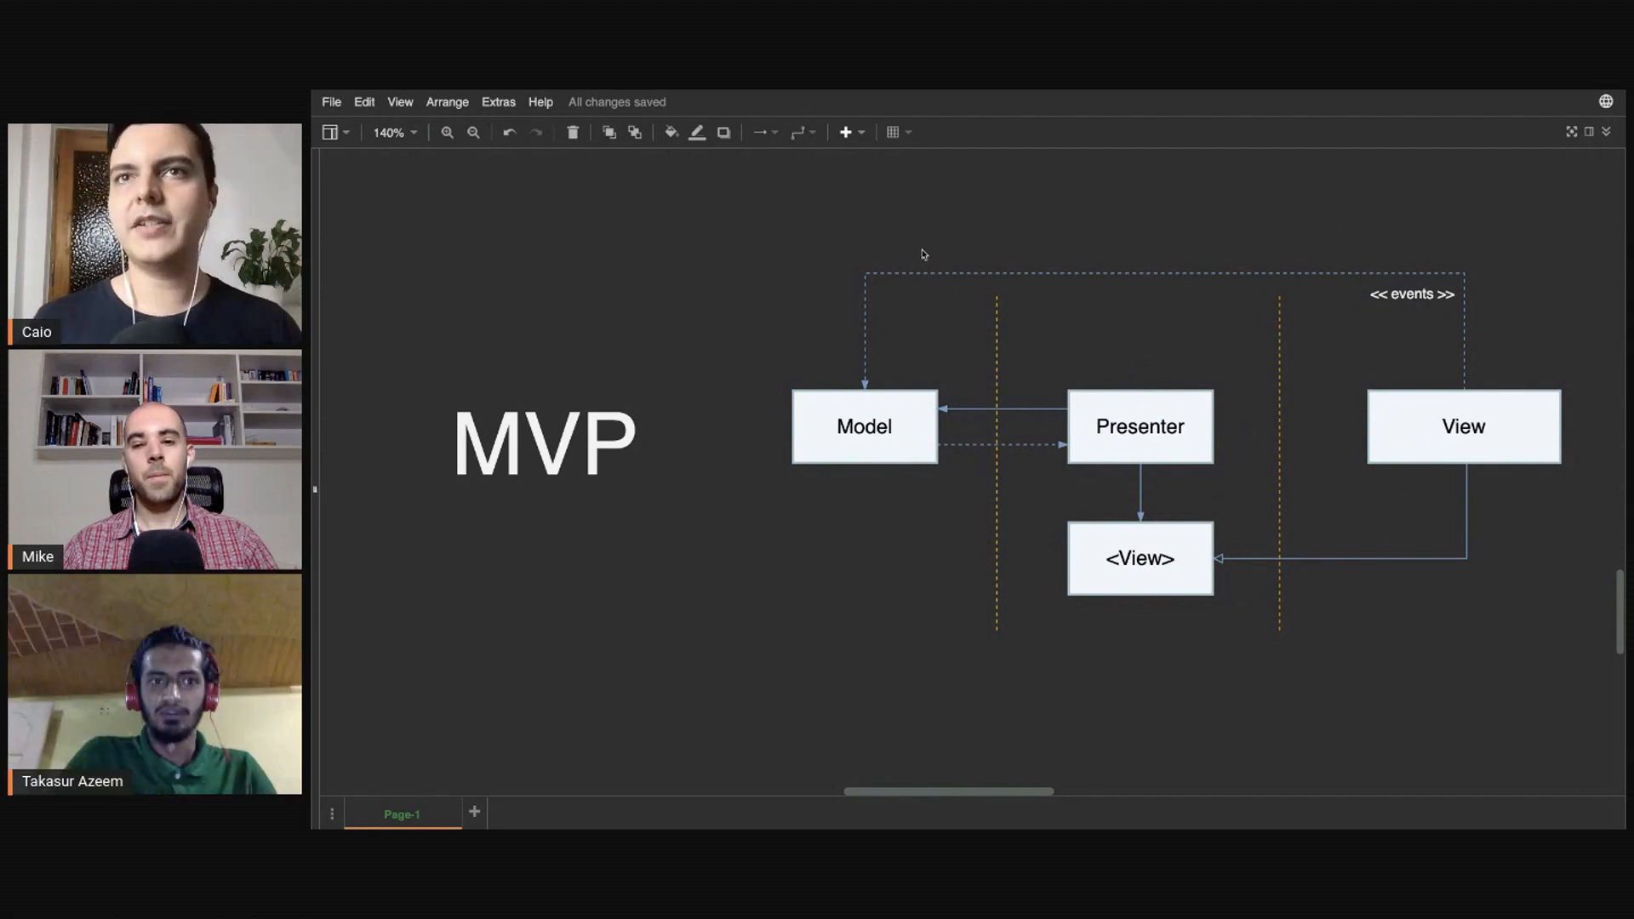